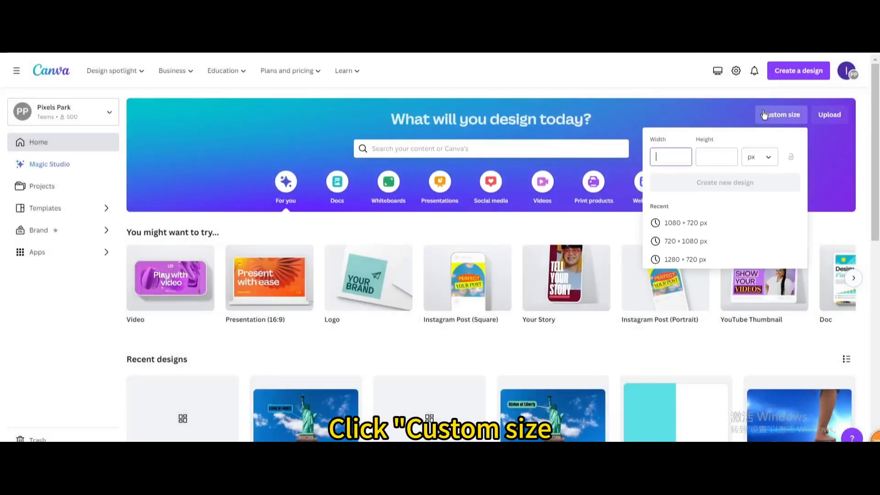
Start a new blank custom design sized 1080 × 720 px from the home page
click(686, 223)
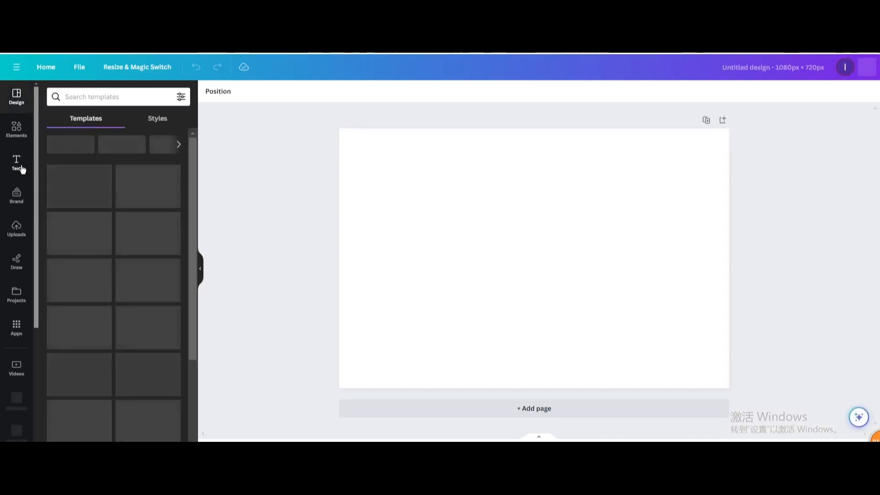
Add a heading text box reading 'Creations' to the blank page
click(16, 163)
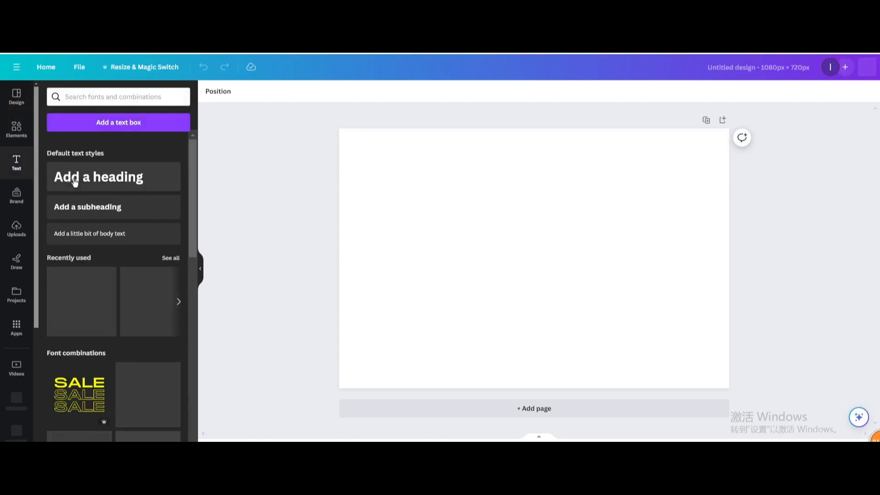
click(90, 177)
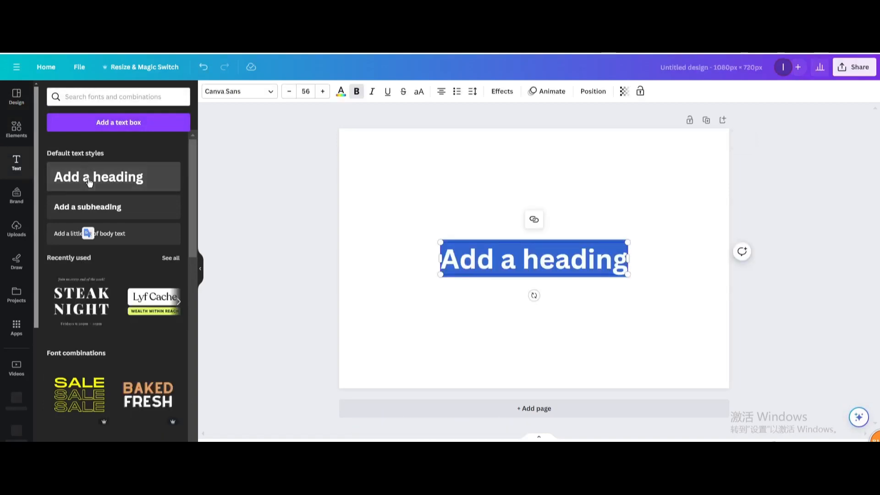
text(C)
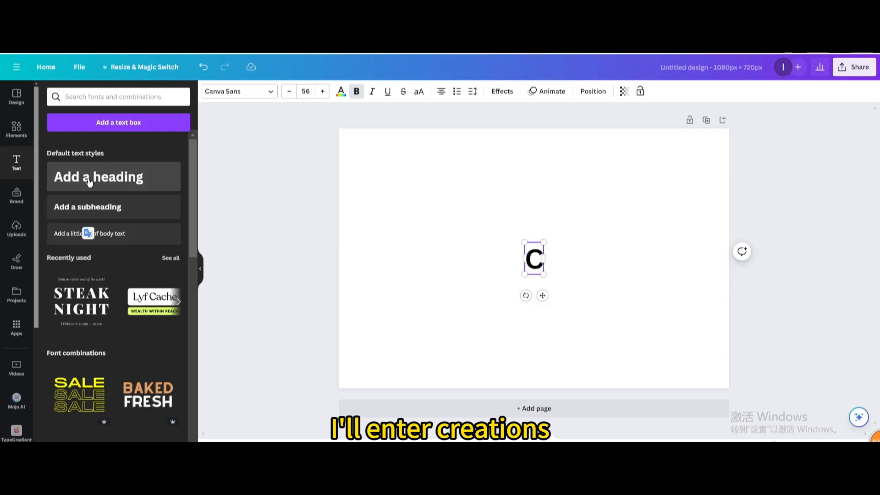
text(reations)
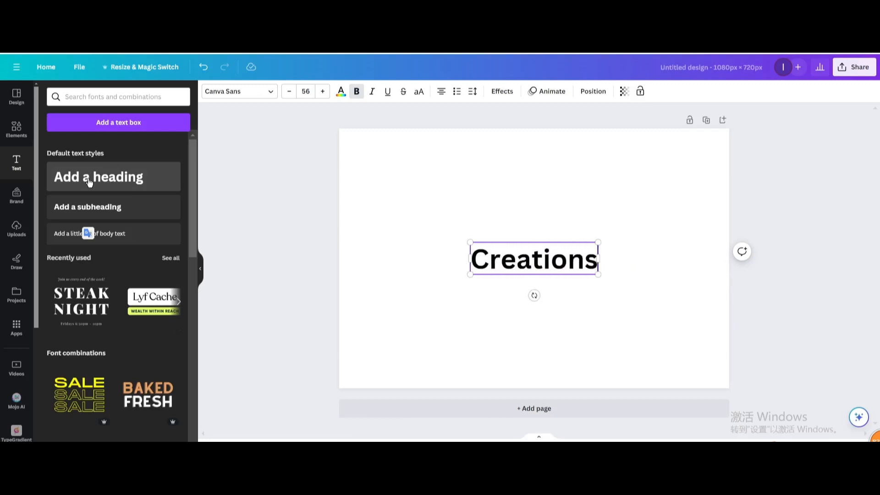
mouse_move(297, 103)
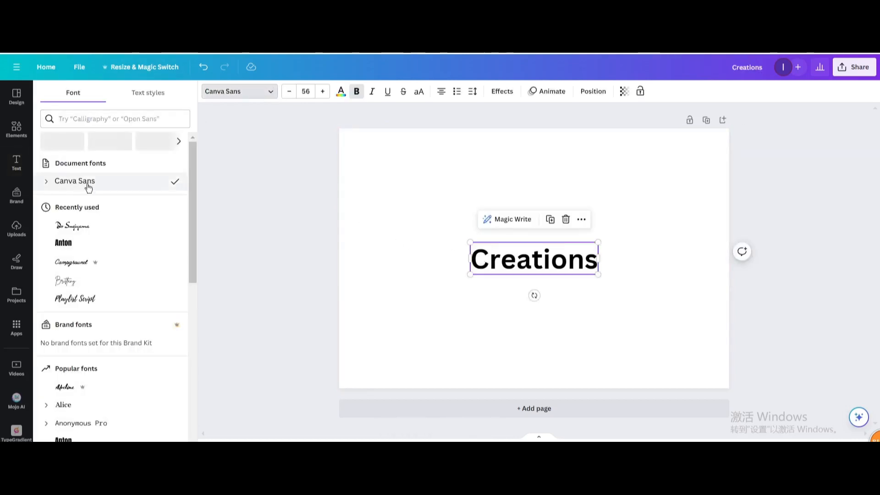
Search the font list for 'dr' and apply Dr Sugiyama to the Creations heading
click(114, 118)
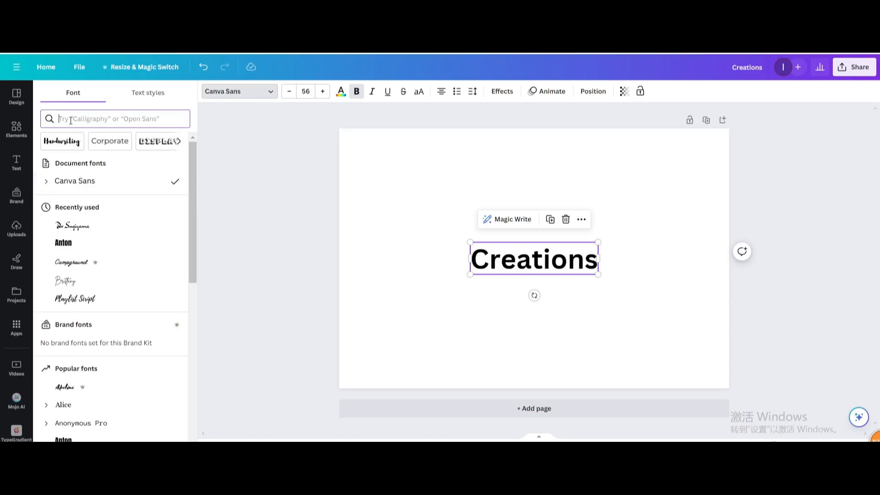
text(dr)
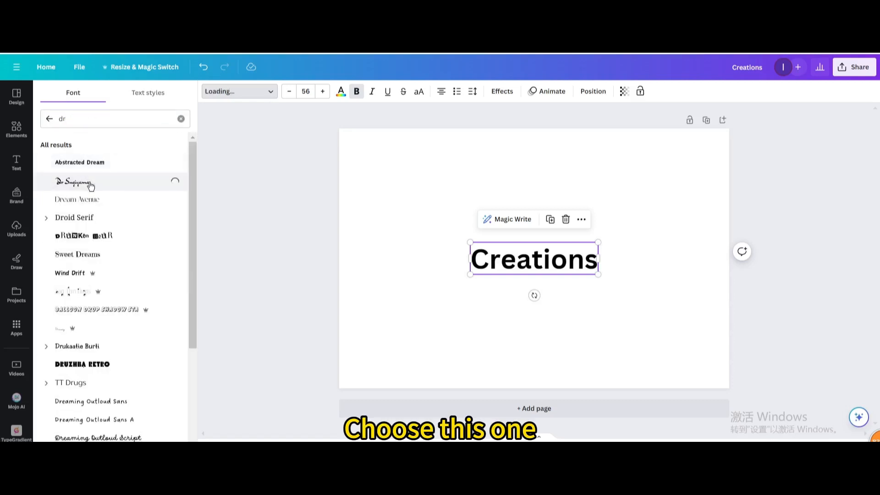
click(73, 182)
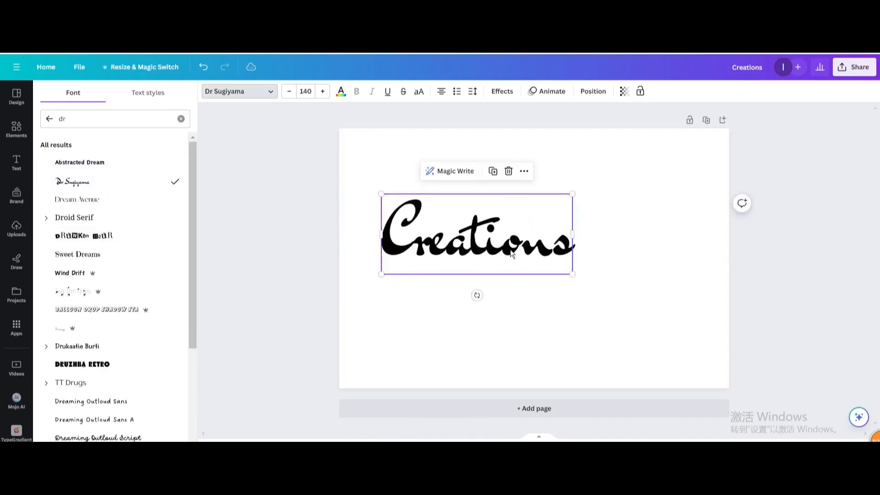
Enlarge the Creations text to size 238 and snap it to the page centre
drag(572, 274, 706, 331)
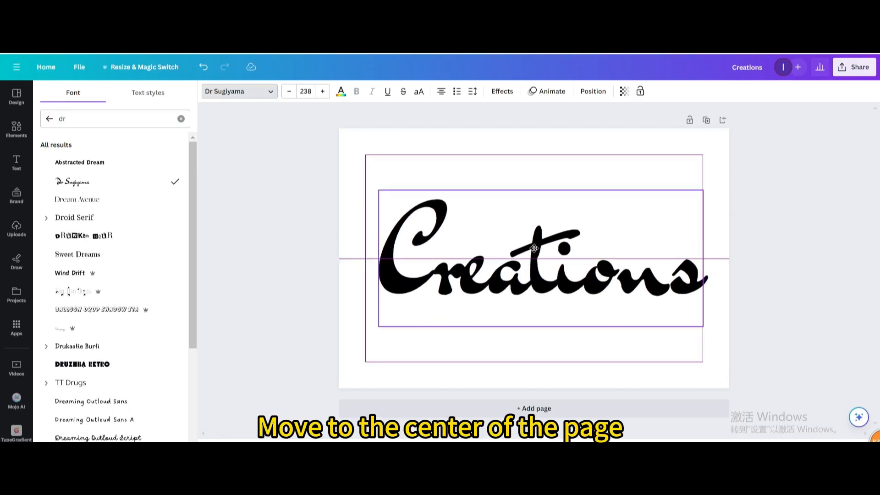
drag(534, 248, 534, 256)
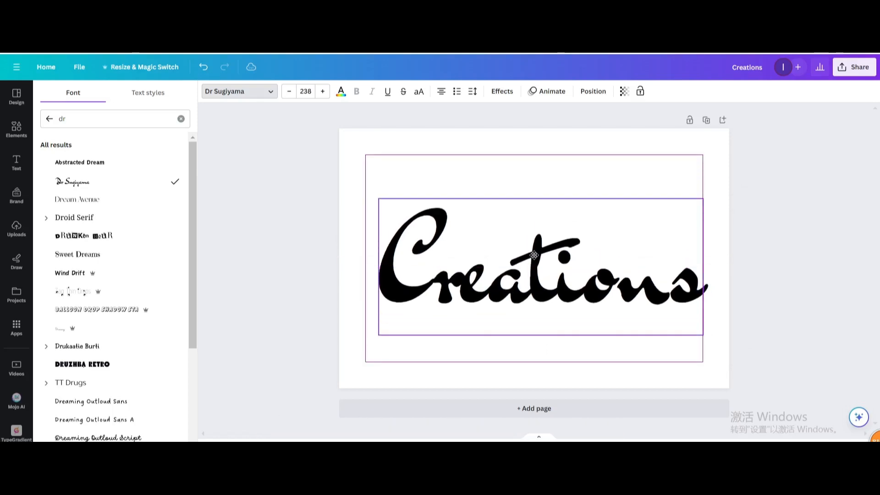
drag(534, 256, 531, 245)
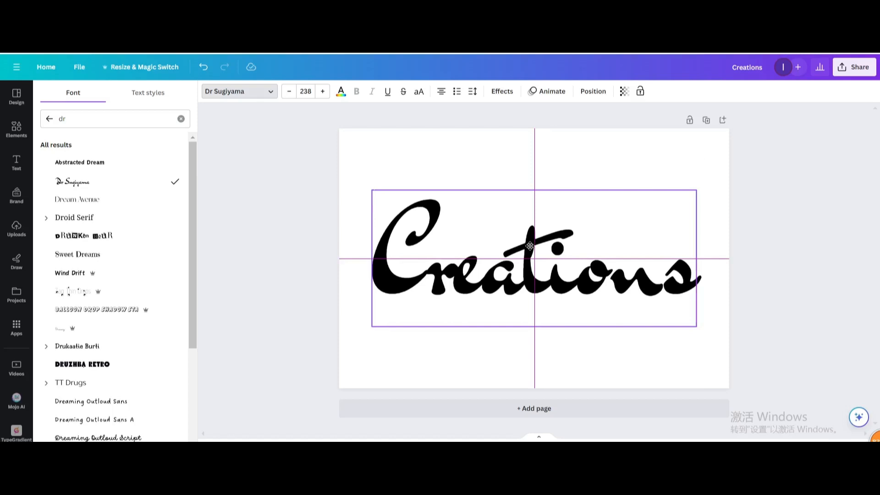
click(530, 246)
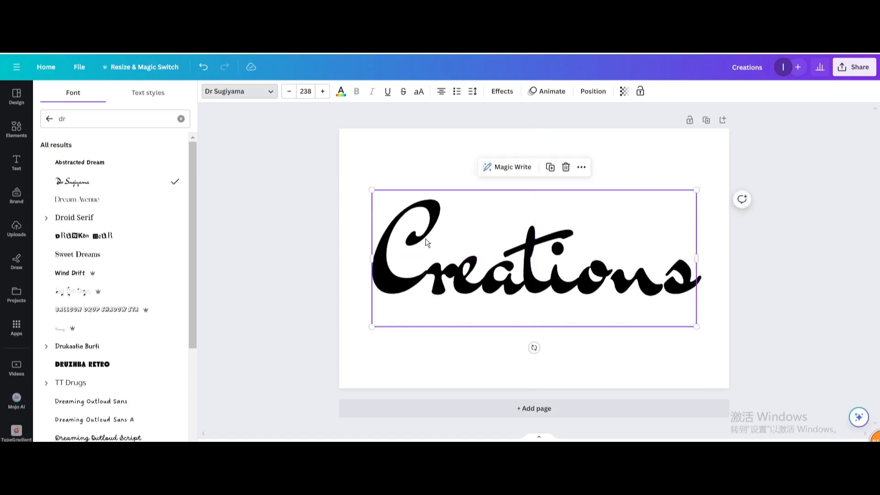
click(502, 90)
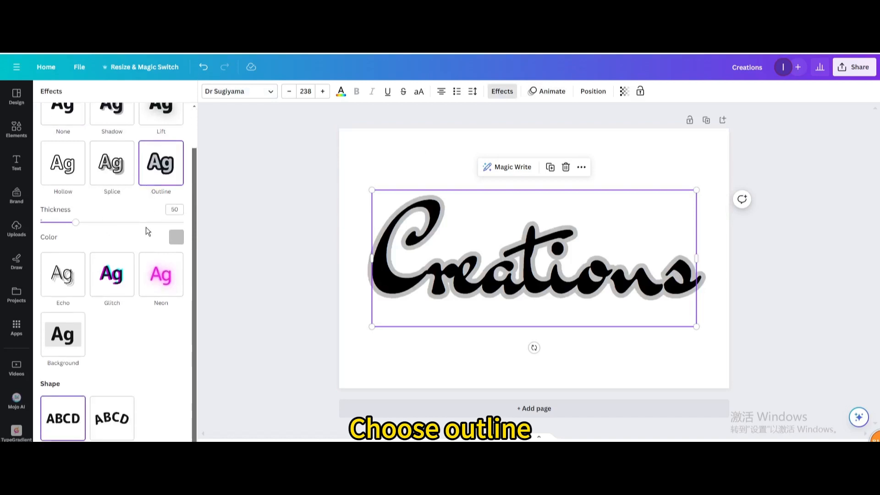
Raise the Outline effect thickness to about 82 for a bold black silhouette
drag(76, 222, 102, 221)
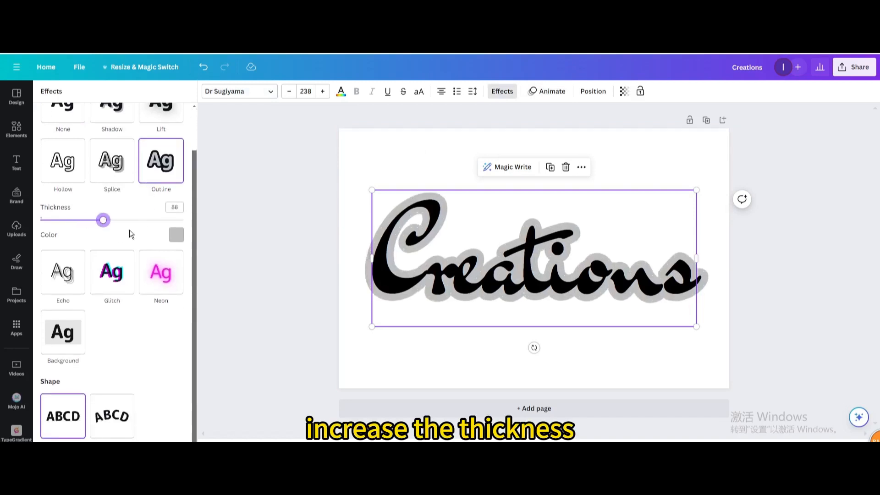
drag(102, 220, 98, 219)
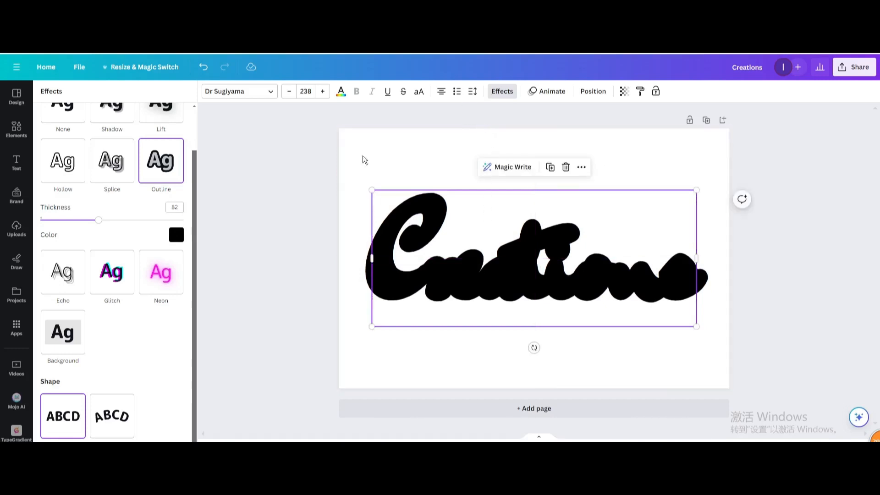
Set the outline colour to white, leaving a thin black border around it
click(176, 235)
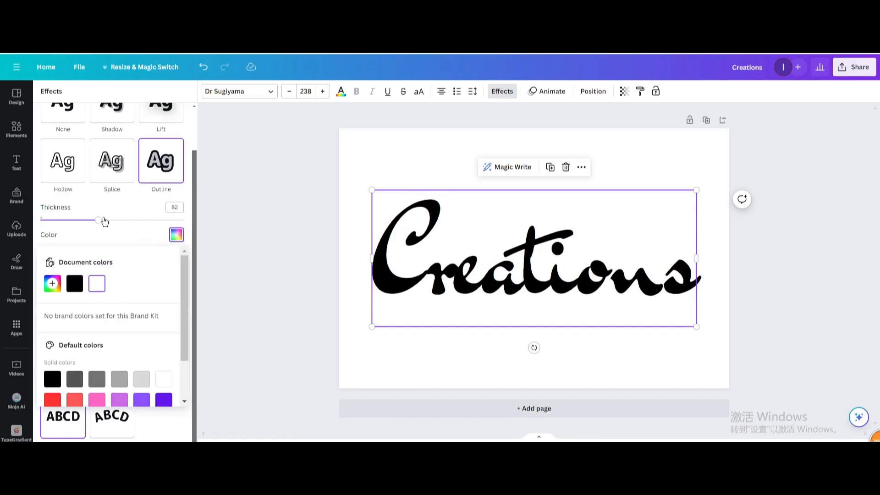
drag(95, 221, 74, 221)
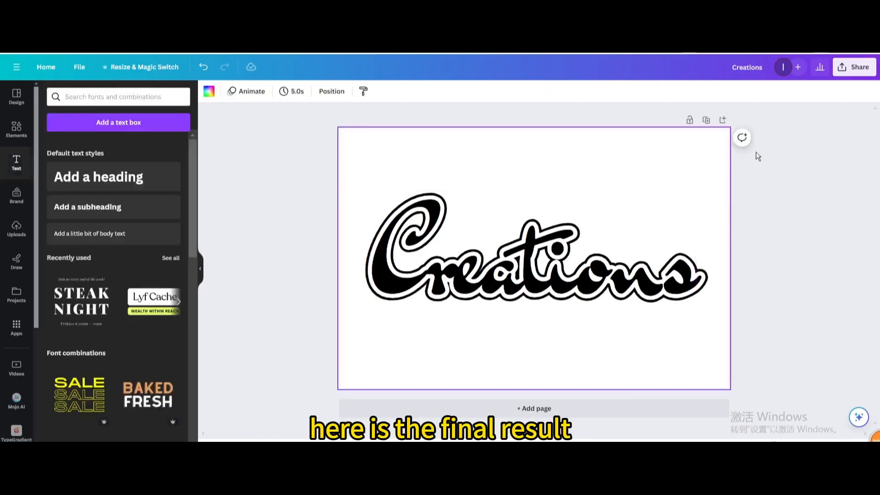
Download the design via Share with file type set to JPG
click(855, 67)
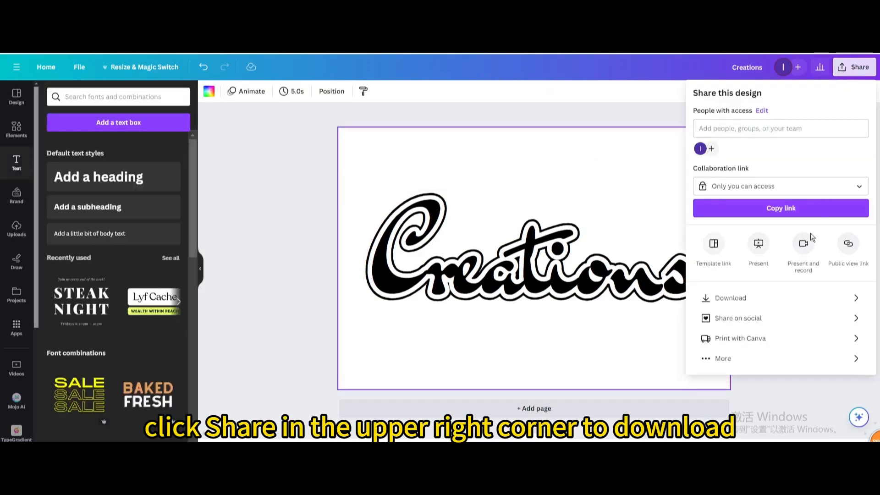
click(730, 298)
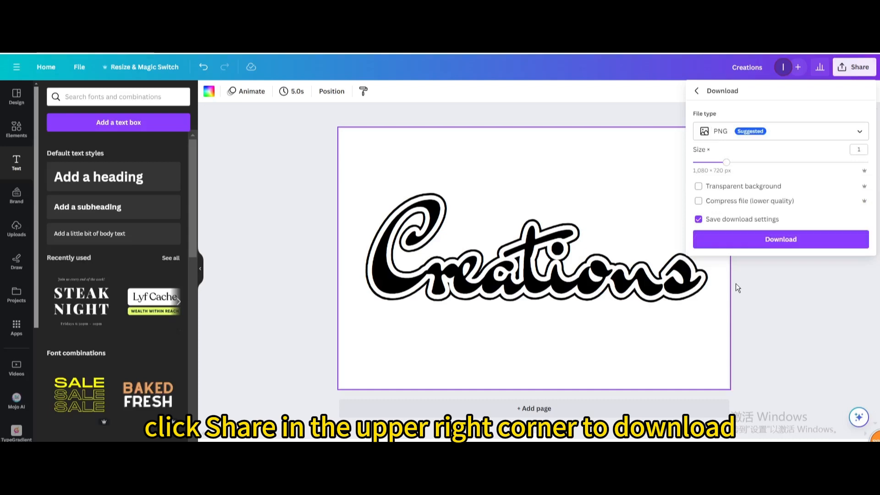
click(780, 131)
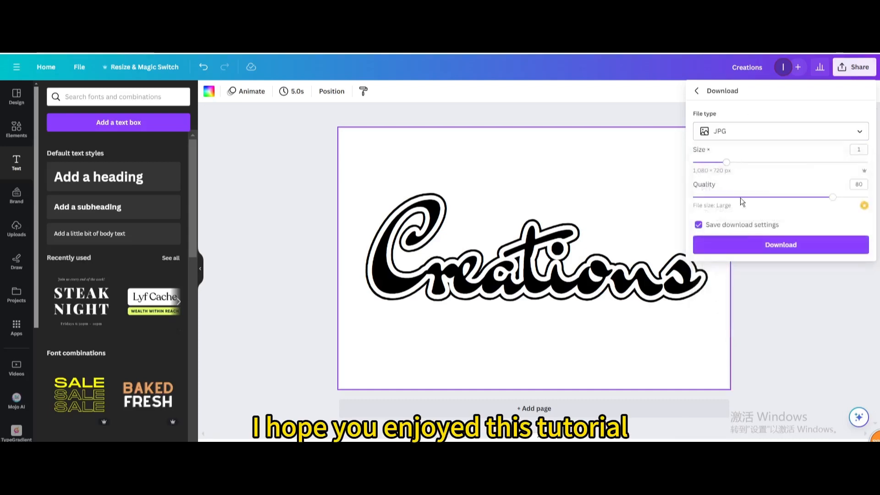
click(782, 245)
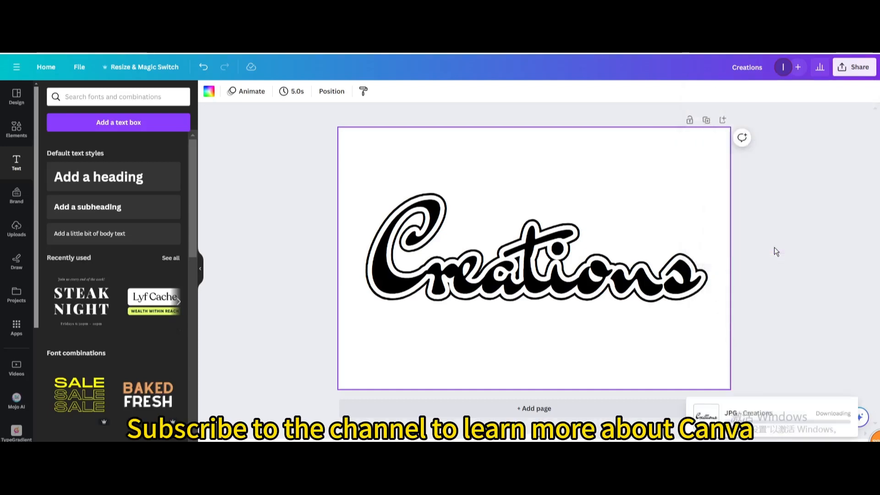